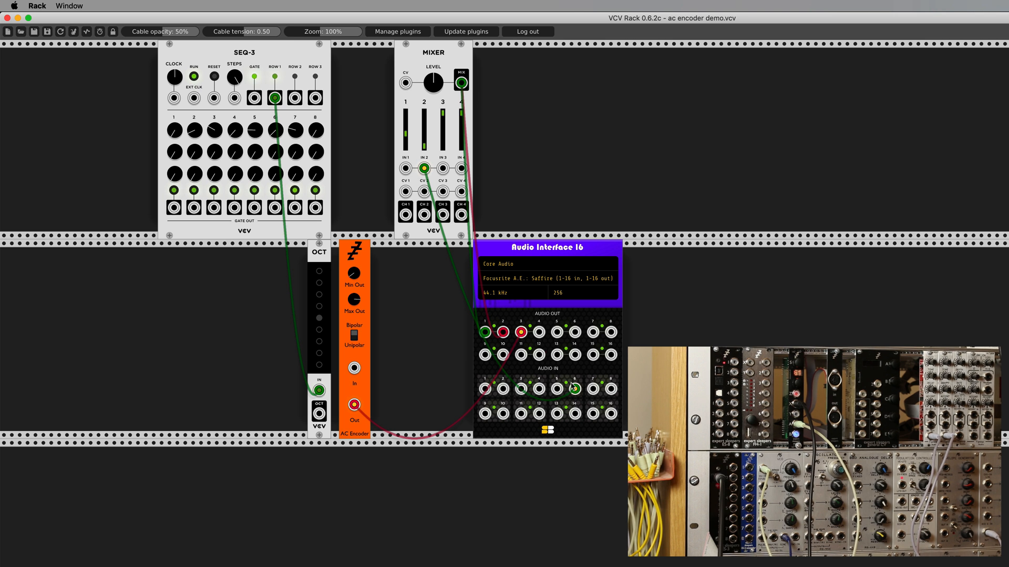
Unplug the SEQ-3 ROW 1 cable from OCT IN and cable OCT OUT to AC Encoder In
{"action": "left_click_drag", "start_coordinate": [573, 387], "coordinate": [574, 389]}
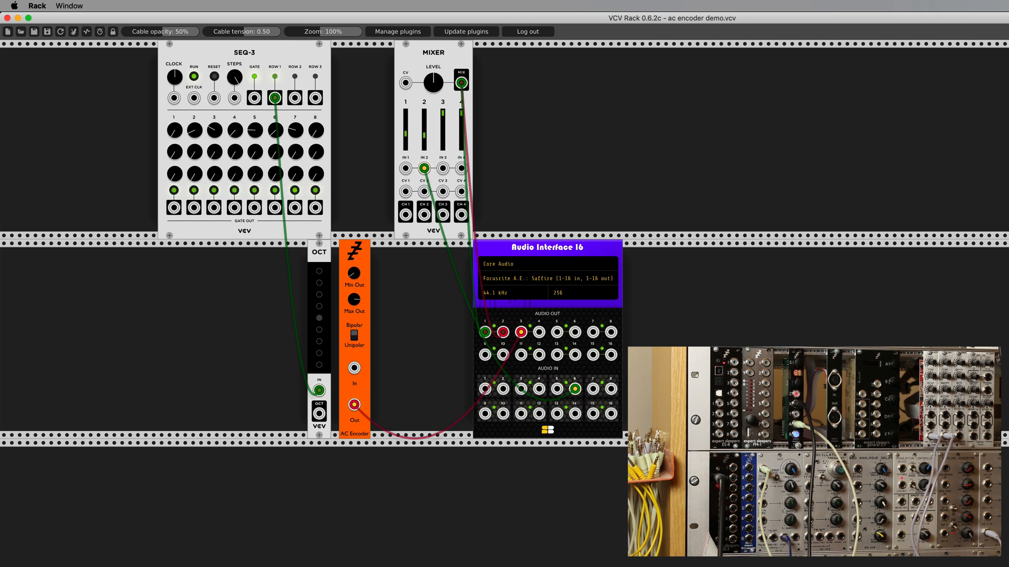
{"action": "mouse_move", "coordinate": [356, 84]}
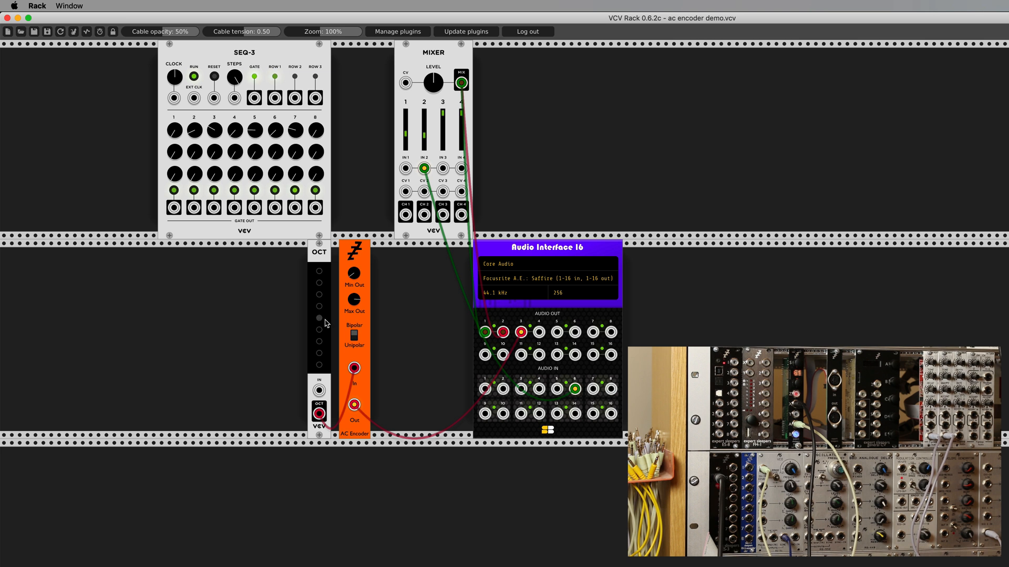
{"action": "left_click", "coordinate": [319, 316]}
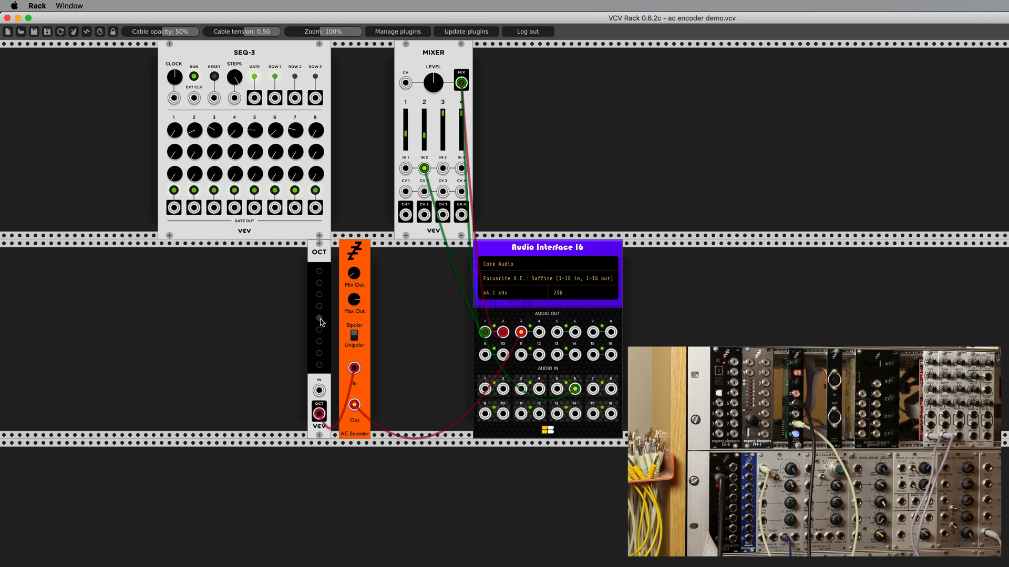
{"action": "left_click", "coordinate": [320, 307]}
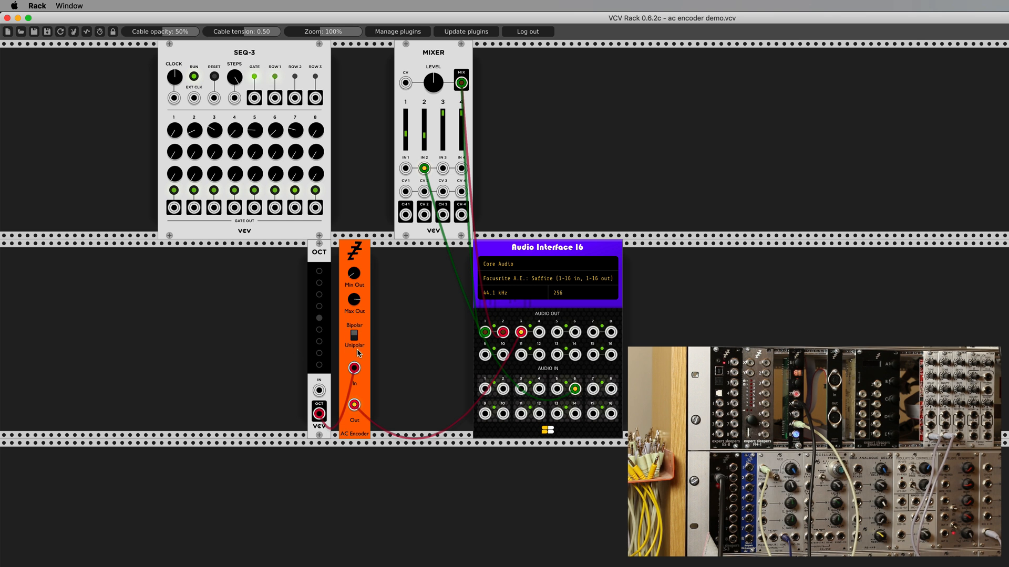
{"action": "mouse_move", "coordinate": [381, 322]}
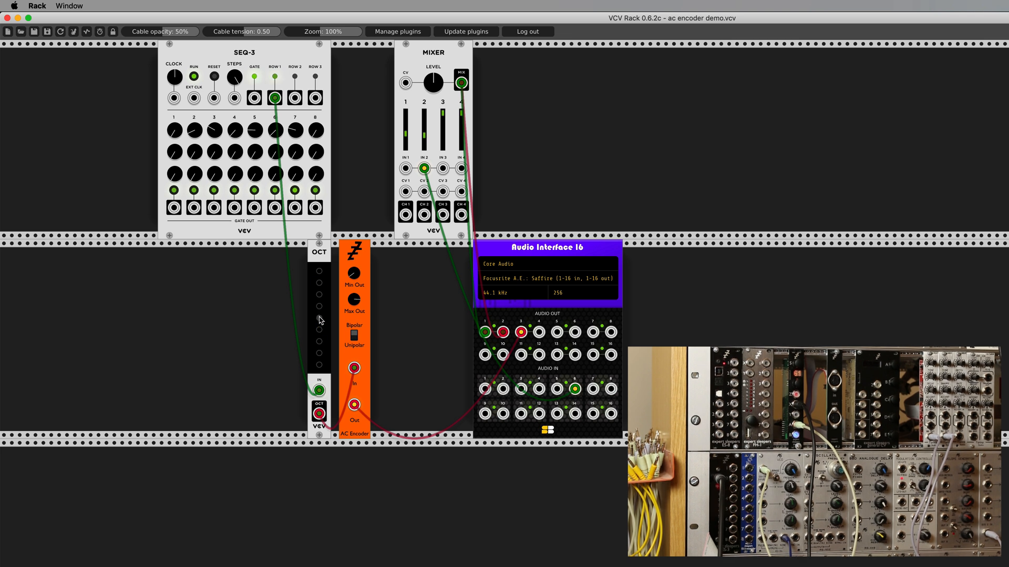
{"action": "mouse_move", "coordinate": [397, 351]}
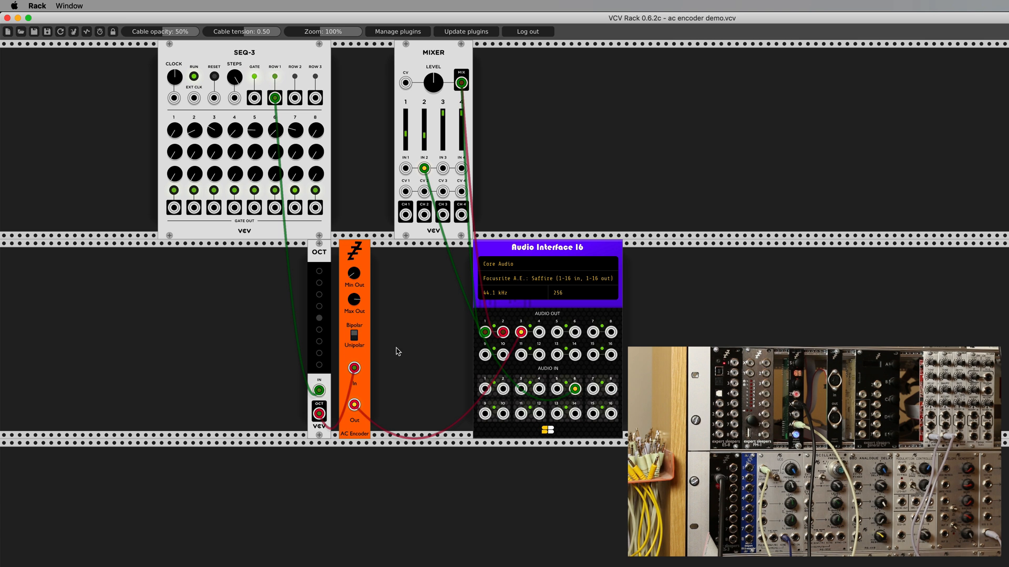